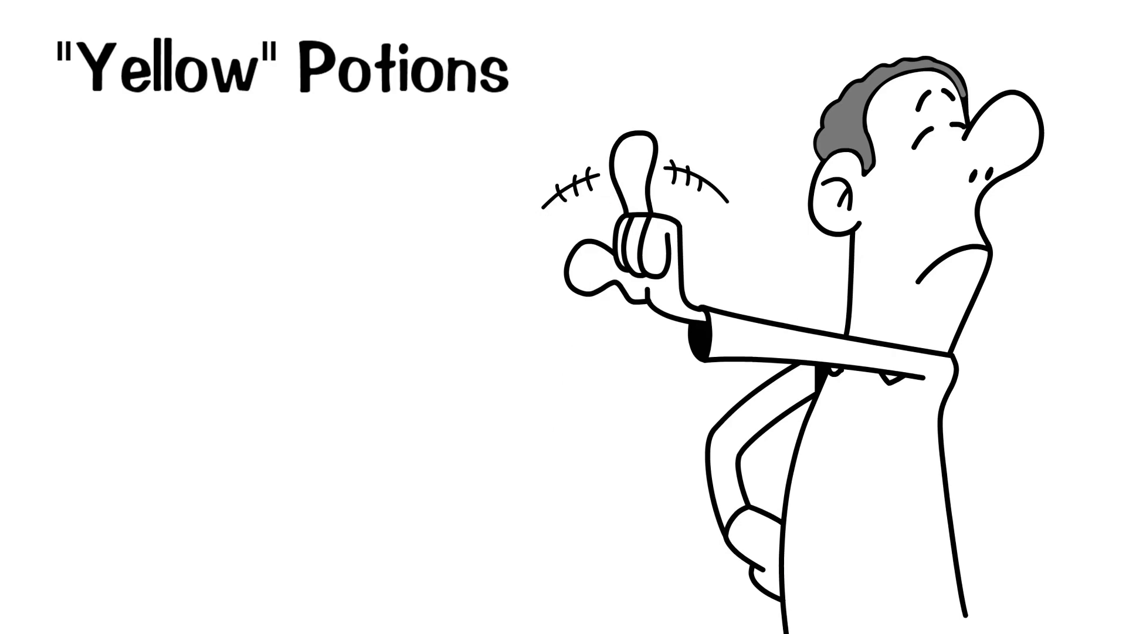
left_click_drag(265, 115, 264, 359)
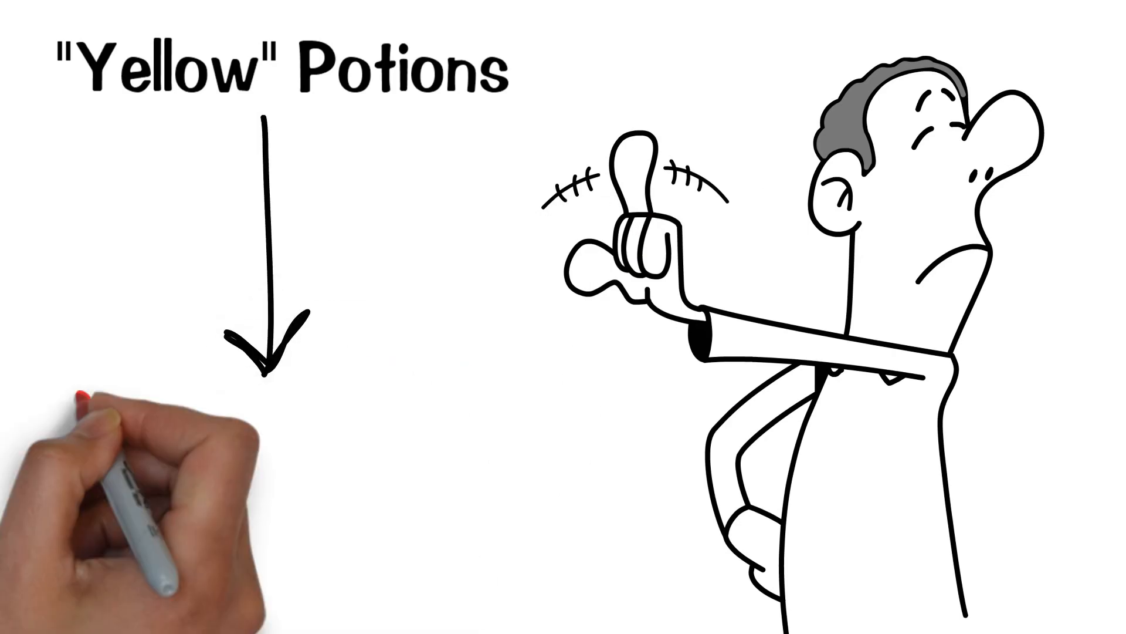